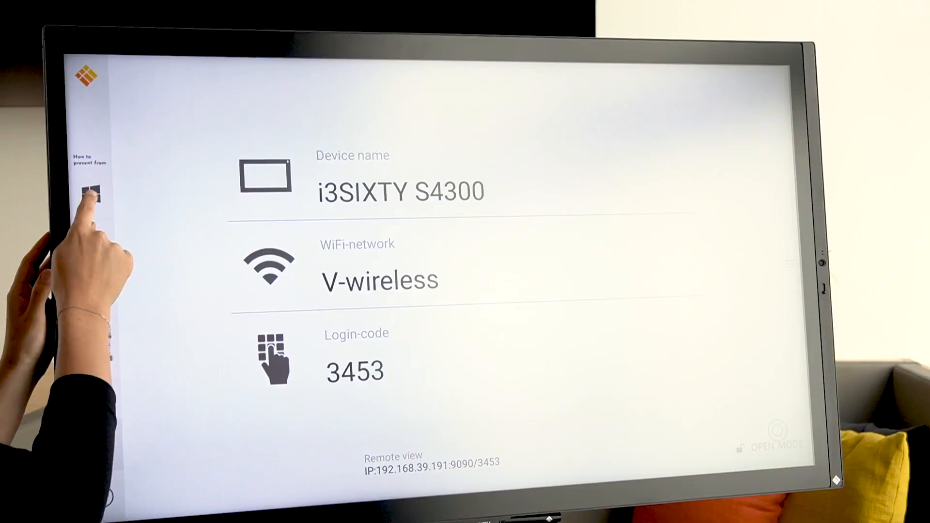
- Show the Windows presenting guide with login code 3453, then switch to the iOS steps
left_click(90, 195)
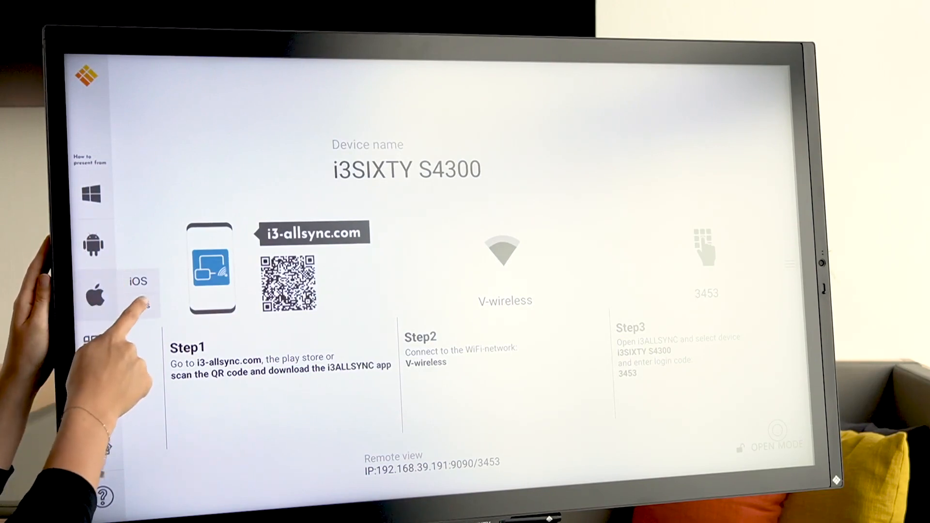
left_click(92, 344)
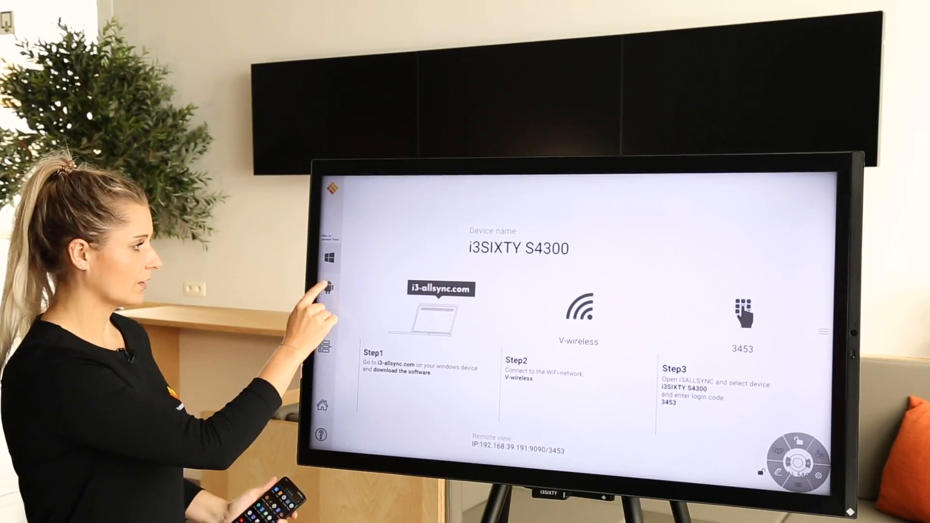
- Show the Android presenting guide and pick the i3SIXTY S4300 in the phone app
left_click(330, 291)
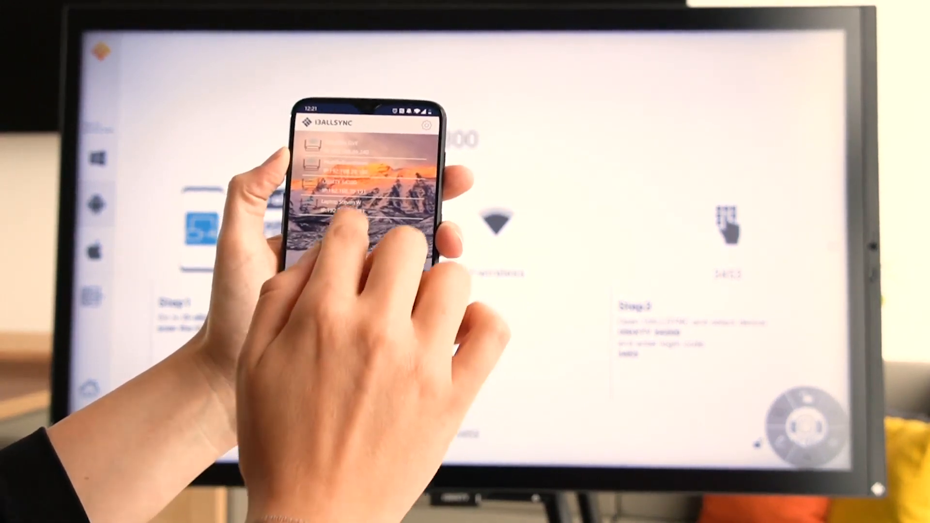
left_click(344, 208)
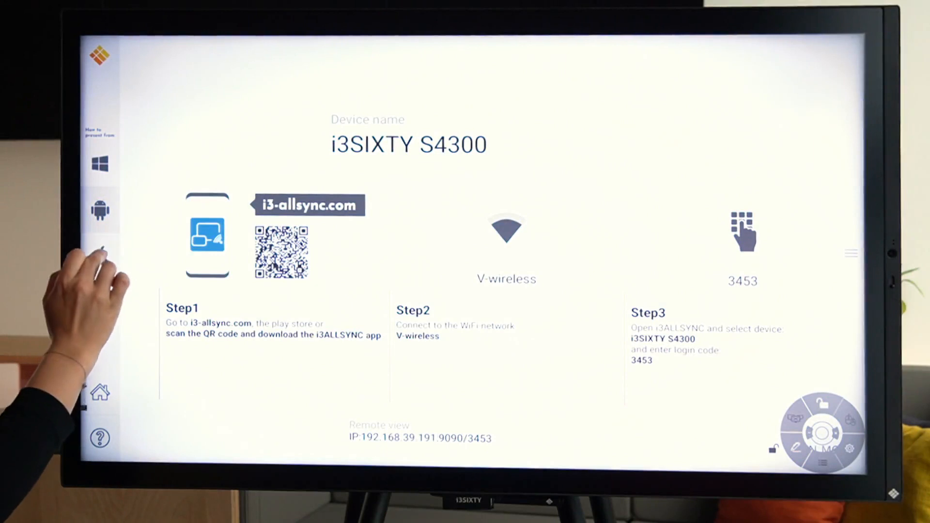
- Show the iOS guide (QR code, V-wireless, code 3453) and start Screen Mirroring on the iPhone
left_click(99, 256)
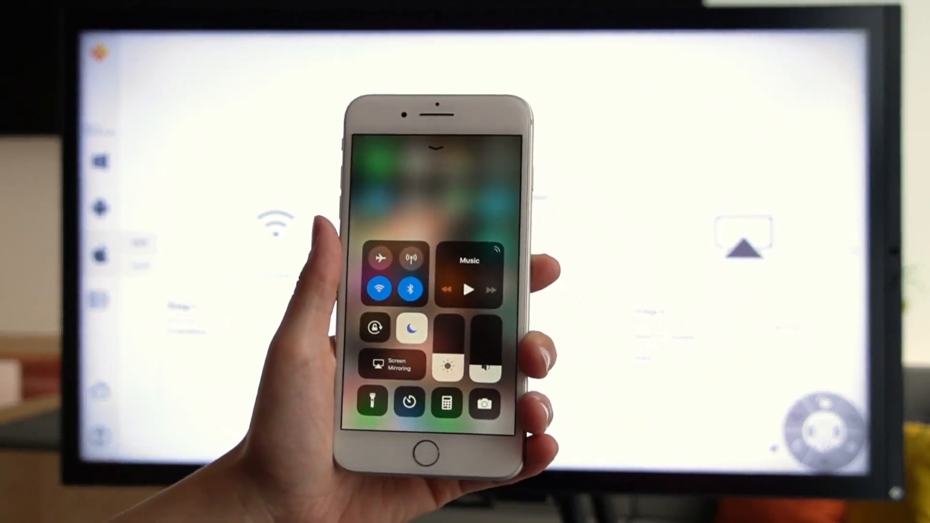
left_click(392, 365)
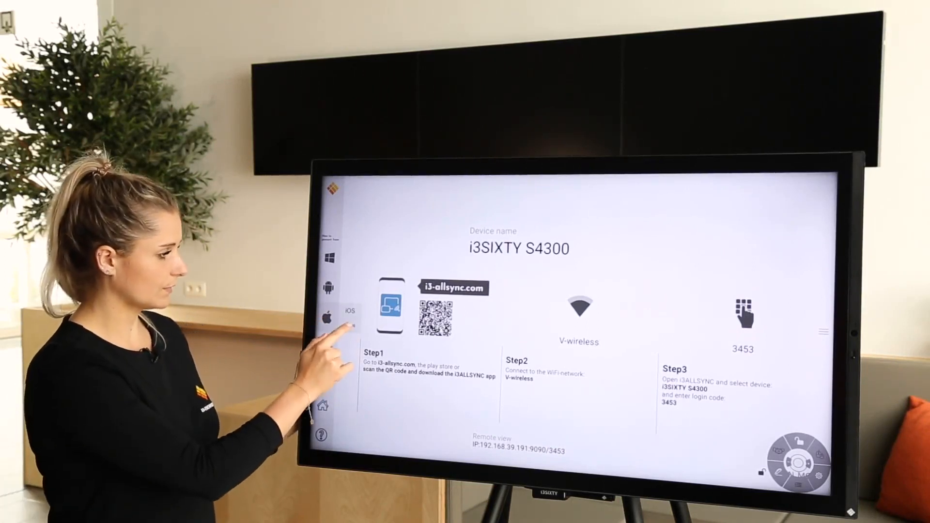
- Choose the Apple platform option to show its download link and QR code
left_click(349, 311)
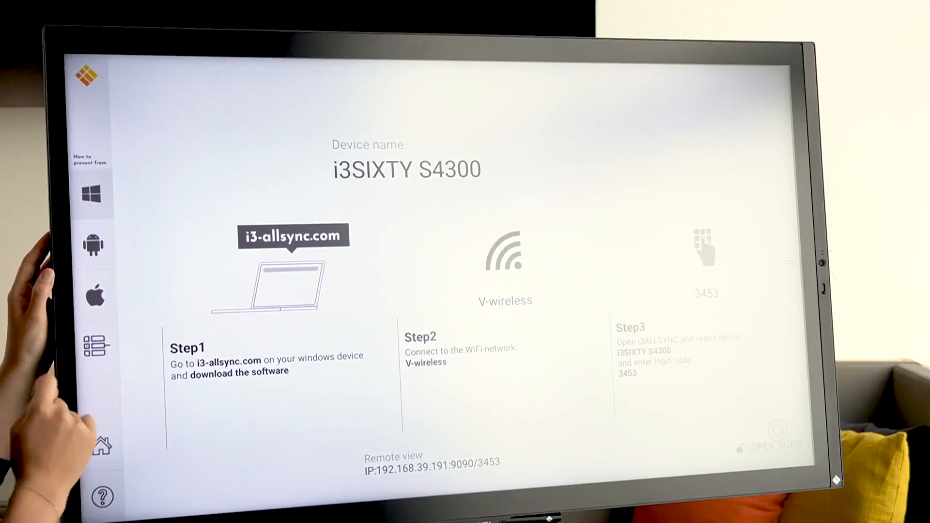
- Go through the Android and iOS guides, then show the HDMI transmitter steps
left_click(93, 243)
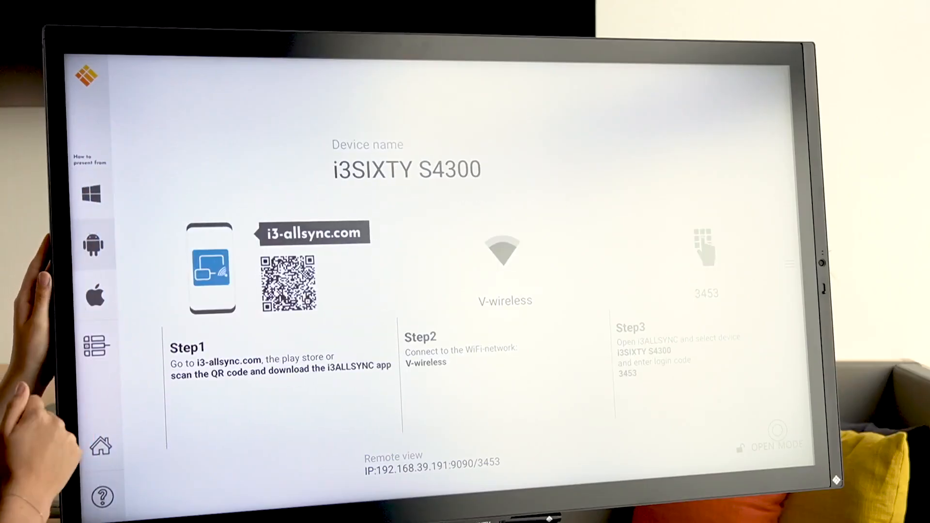
left_click(95, 296)
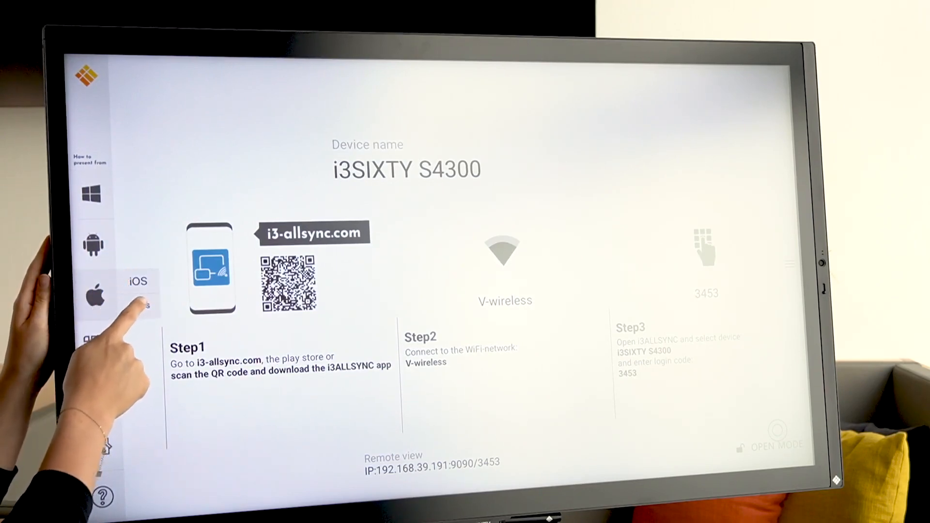
left_click(92, 345)
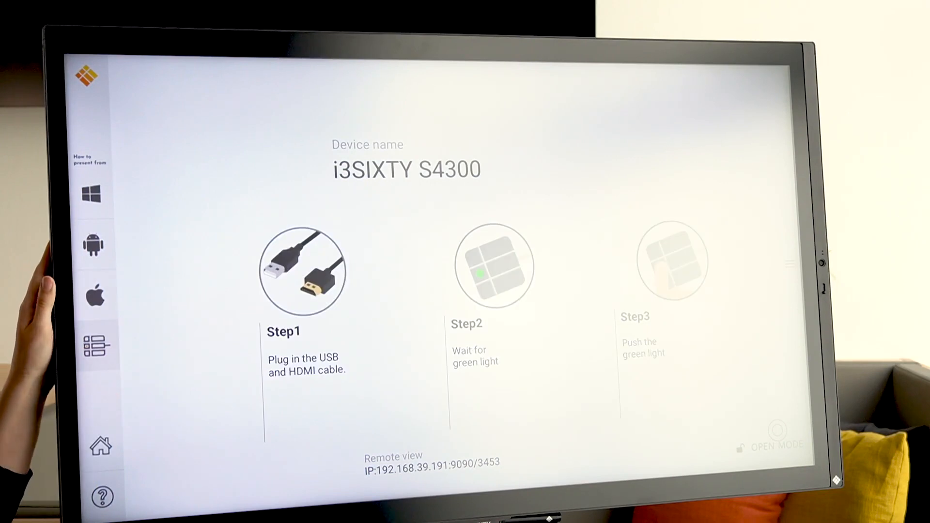